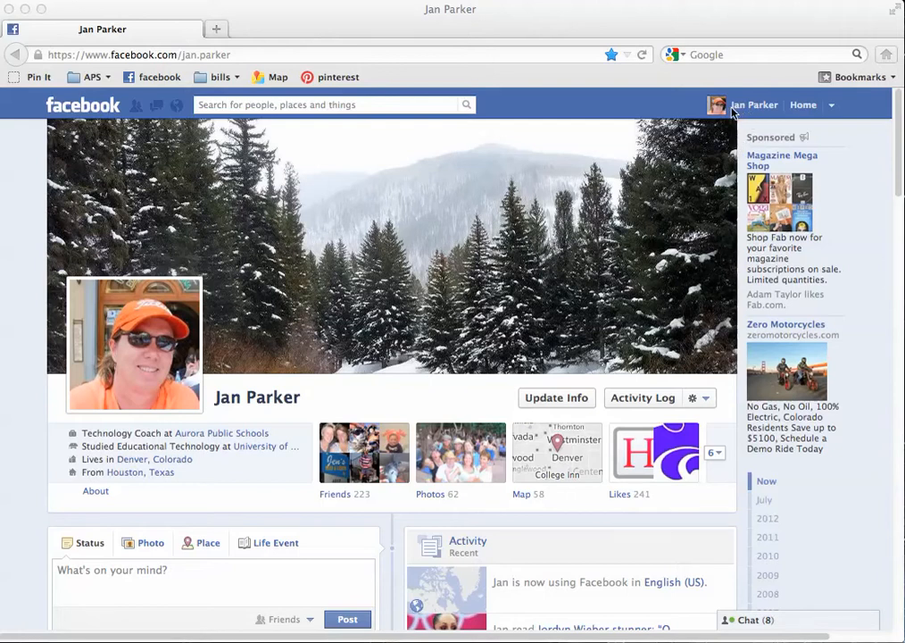
mouse_move(763, 116)
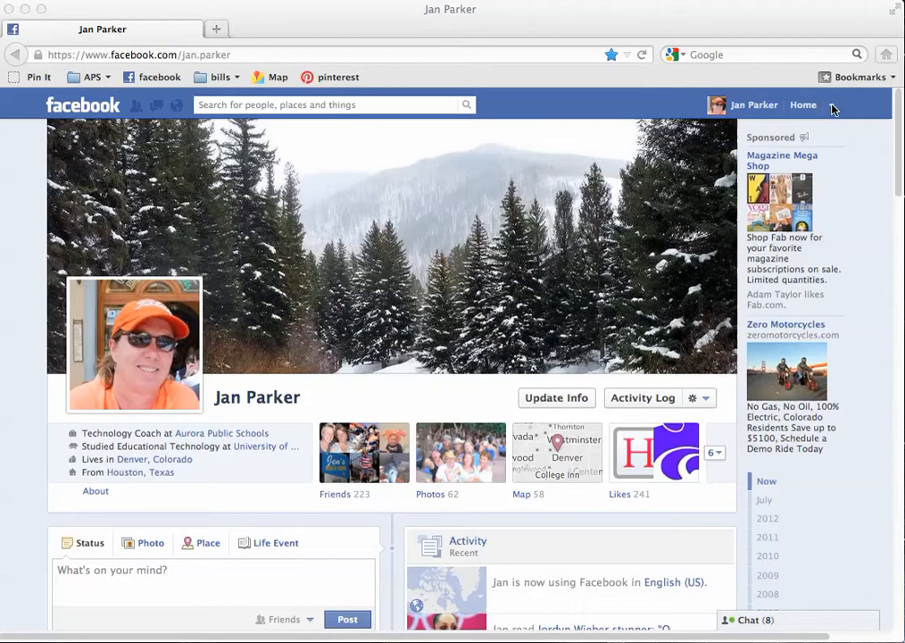
Step: Bring up the account menu from the top bar of the profile page
click(831, 104)
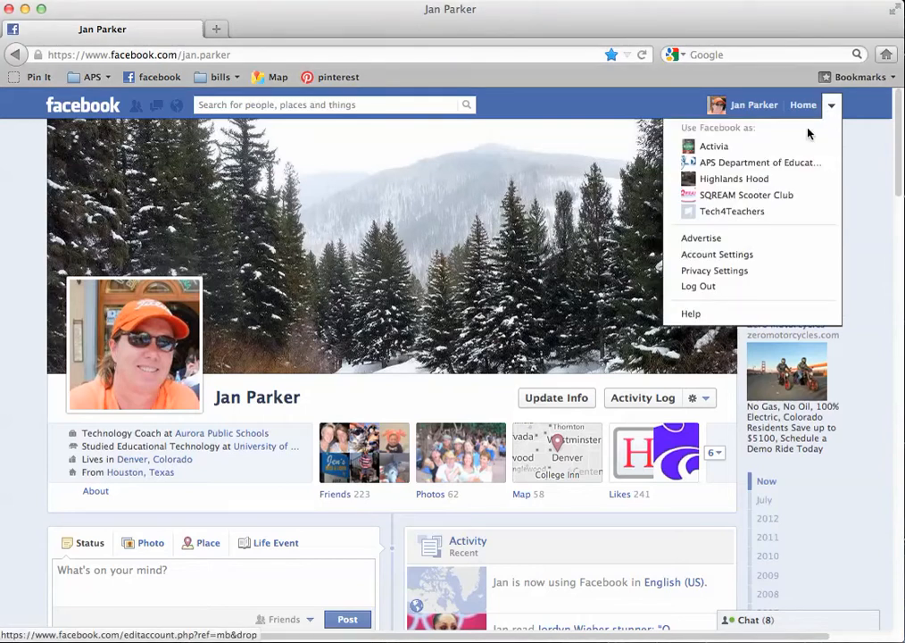
mouse_move(717, 254)
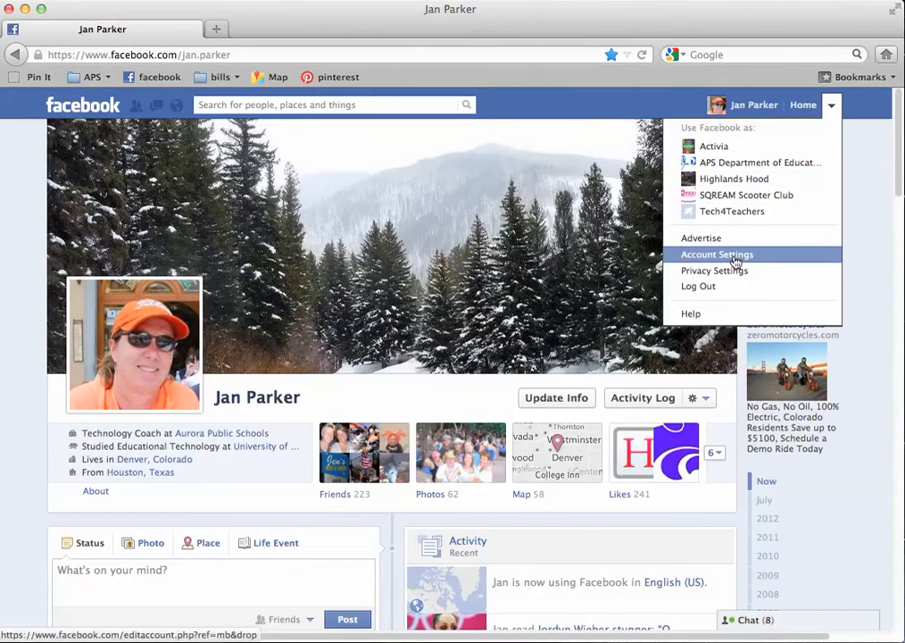
Step: Go to General Account Settings and begin editing the Language, currently English (US)
click(716, 254)
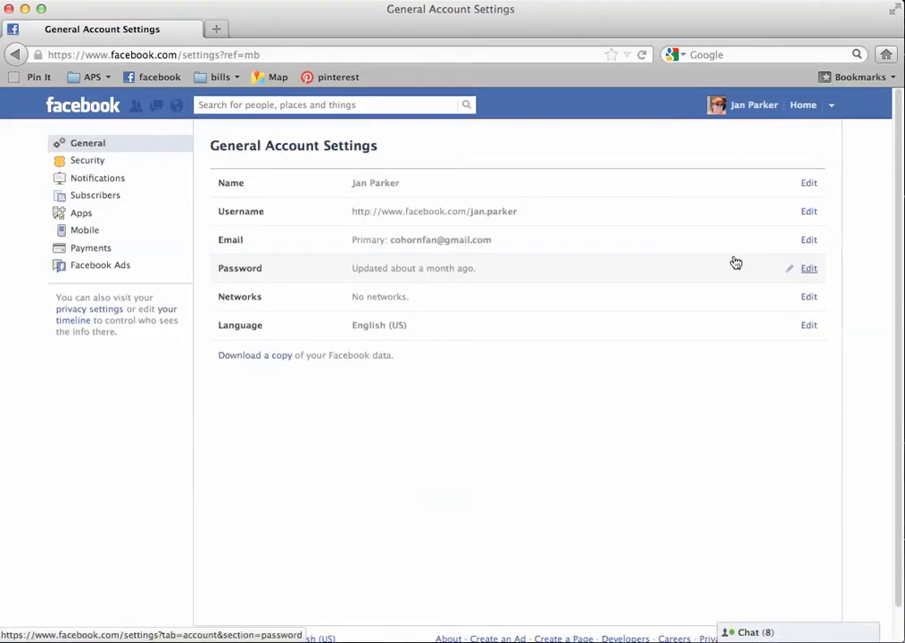
mouse_move(247, 155)
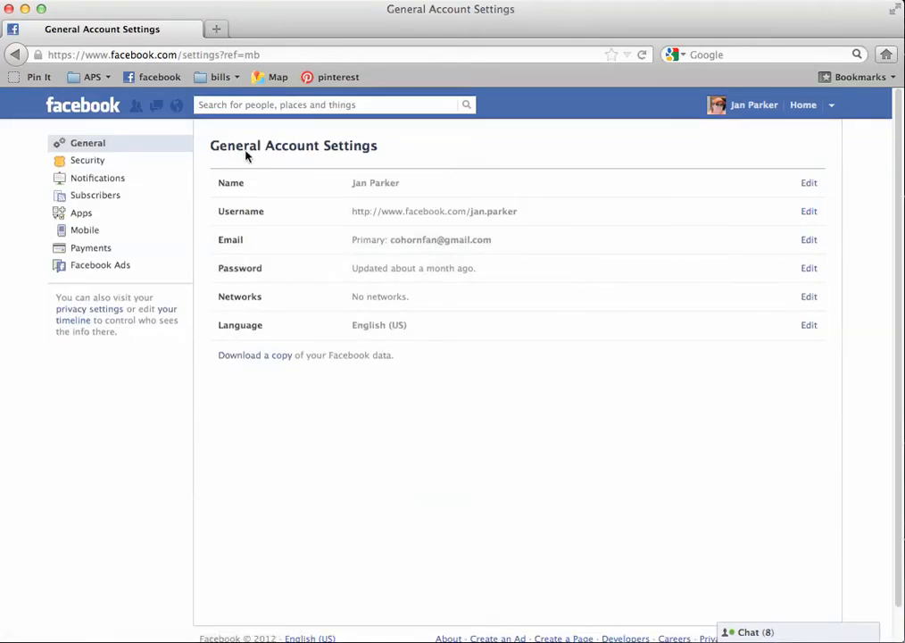
mouse_move(239, 296)
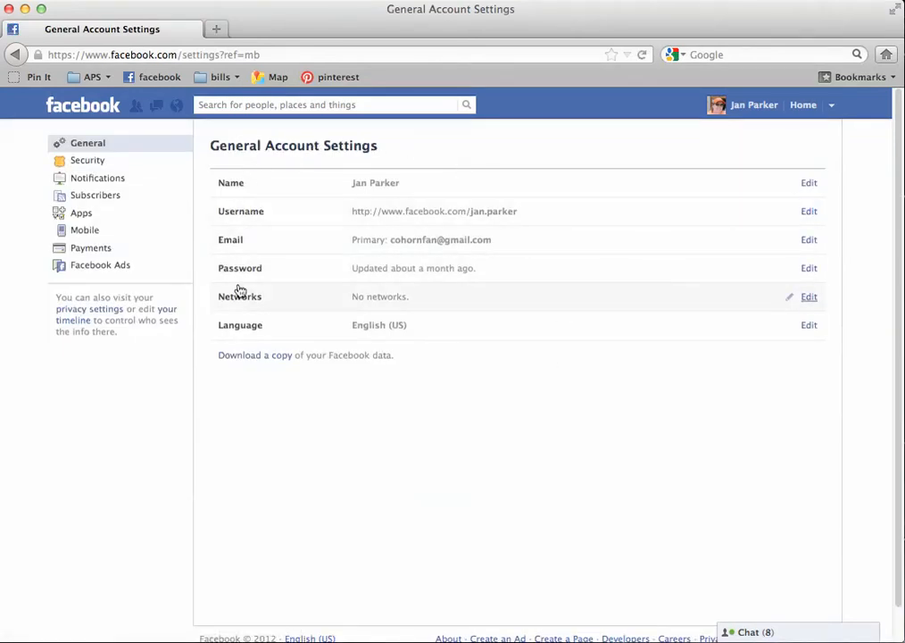
mouse_move(469, 335)
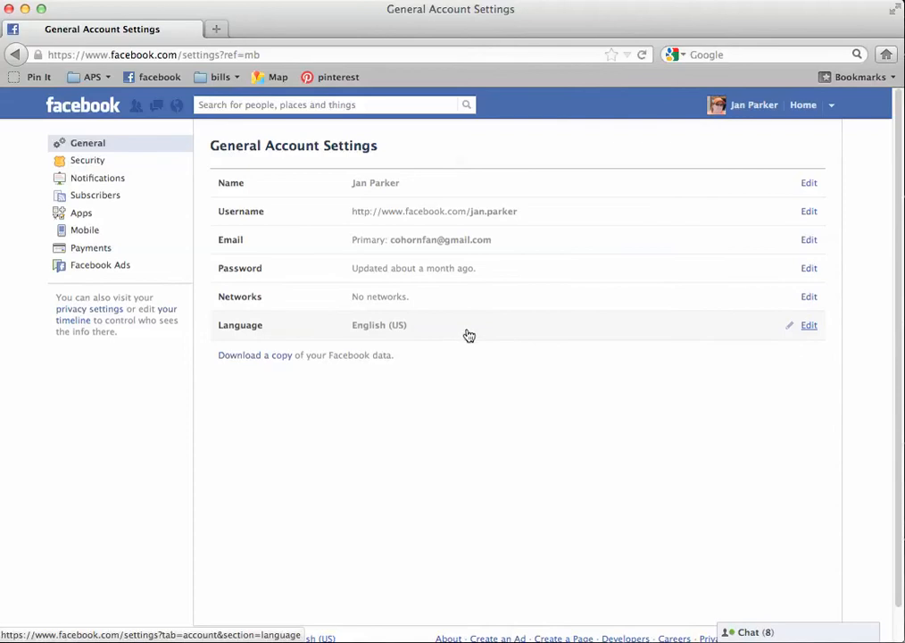
mouse_move(808, 325)
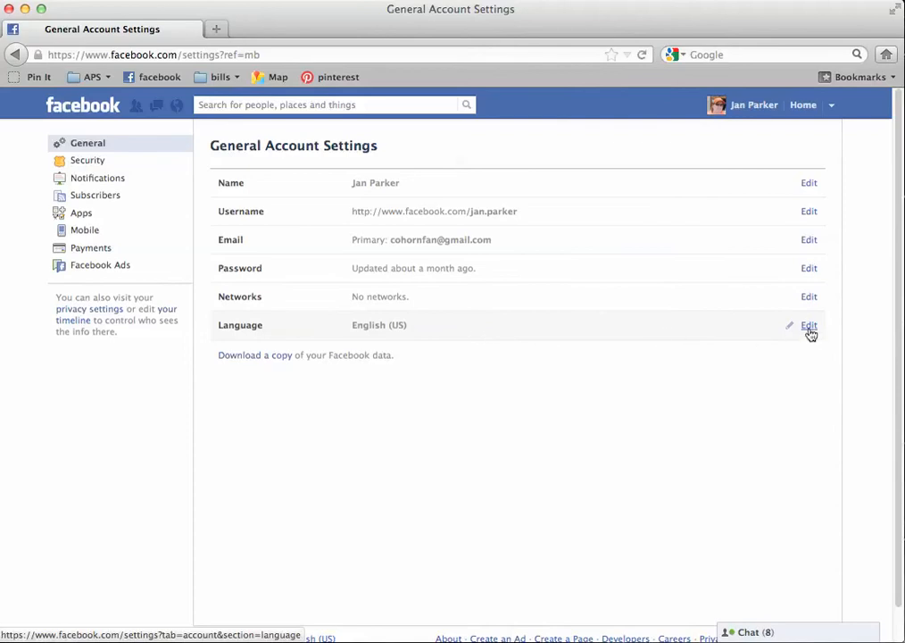
click(808, 325)
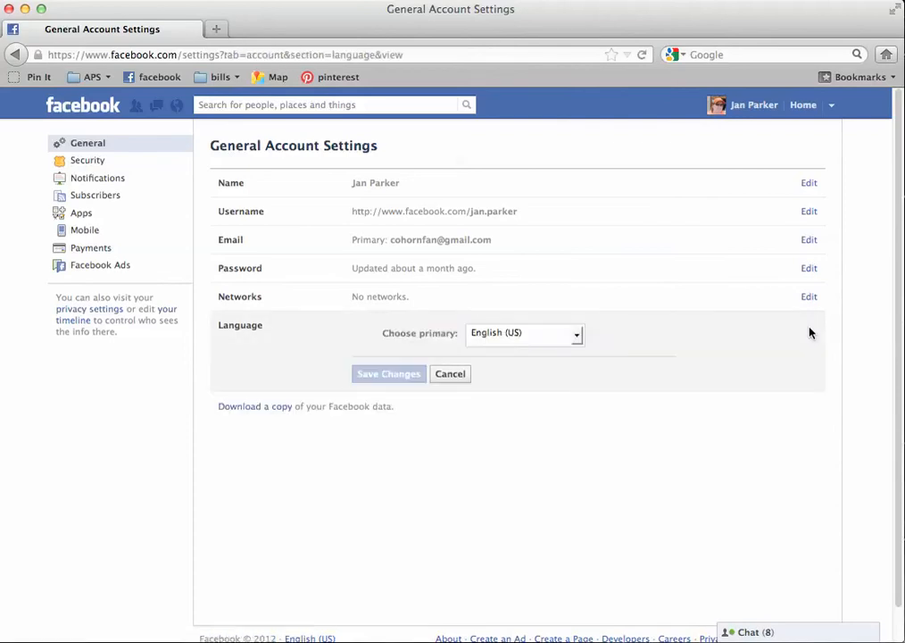
mouse_move(544, 348)
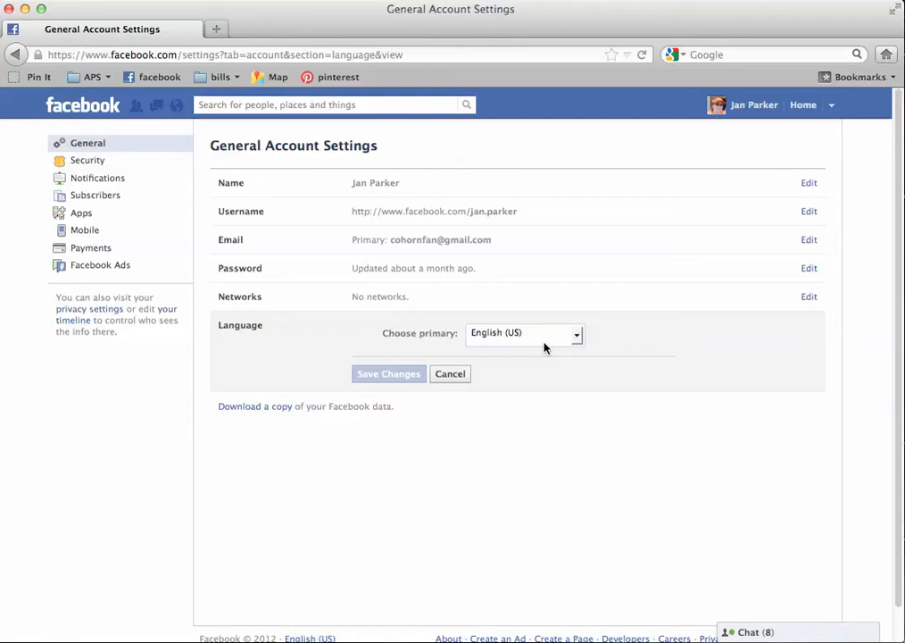
mouse_move(577, 341)
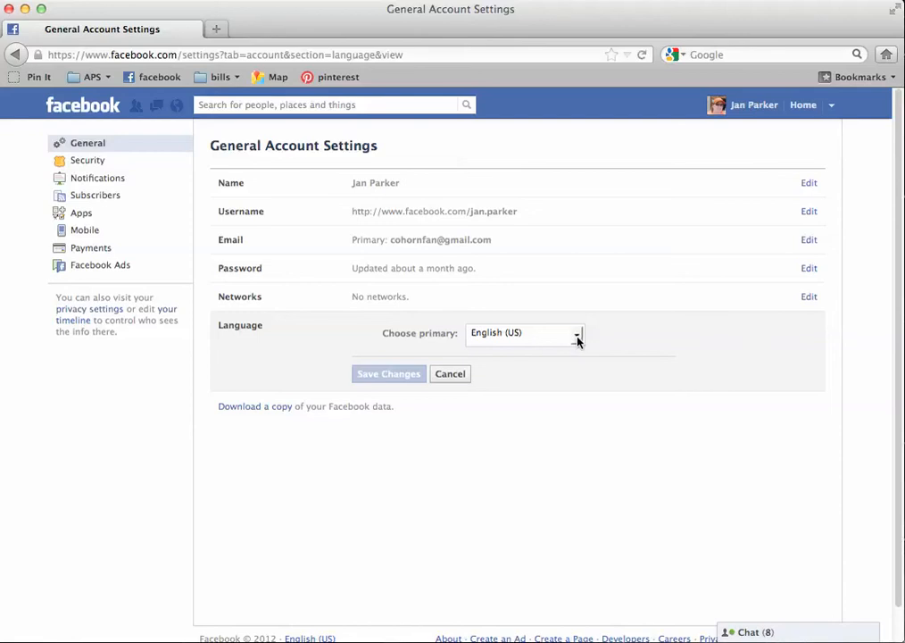
Step: Choose English (Pirate) as the primary language from the language list, without saving
click(575, 333)
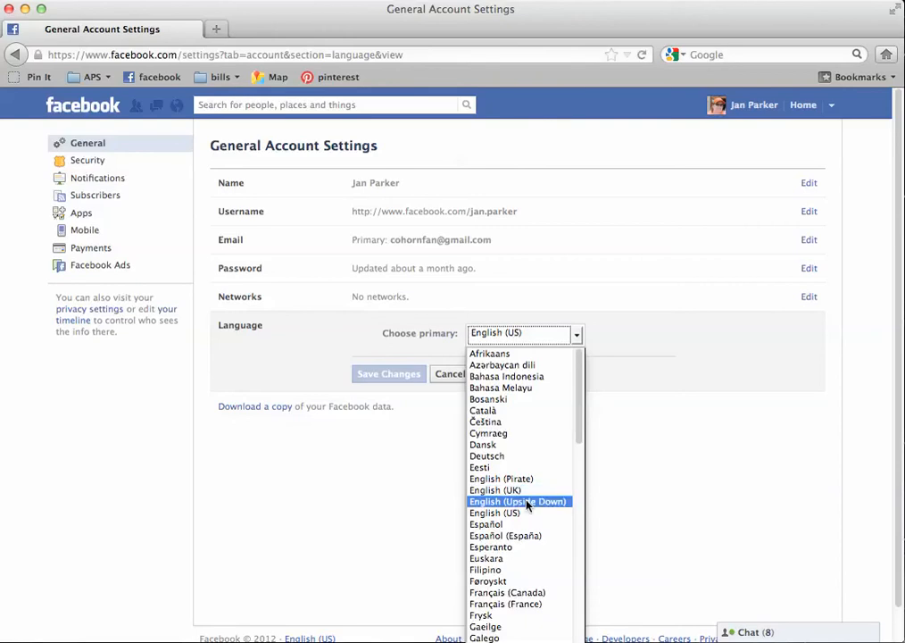
mouse_move(495, 512)
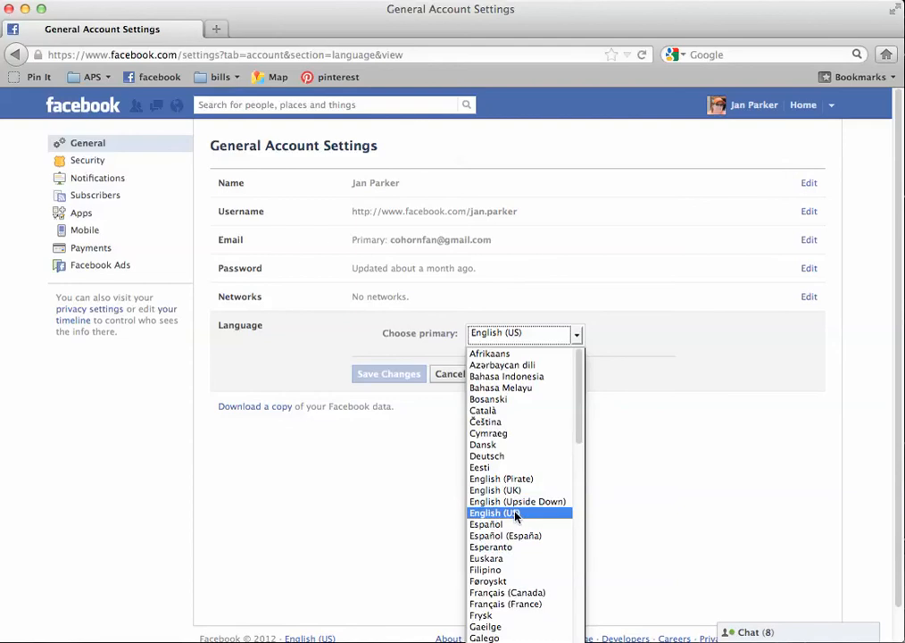
click(517, 512)
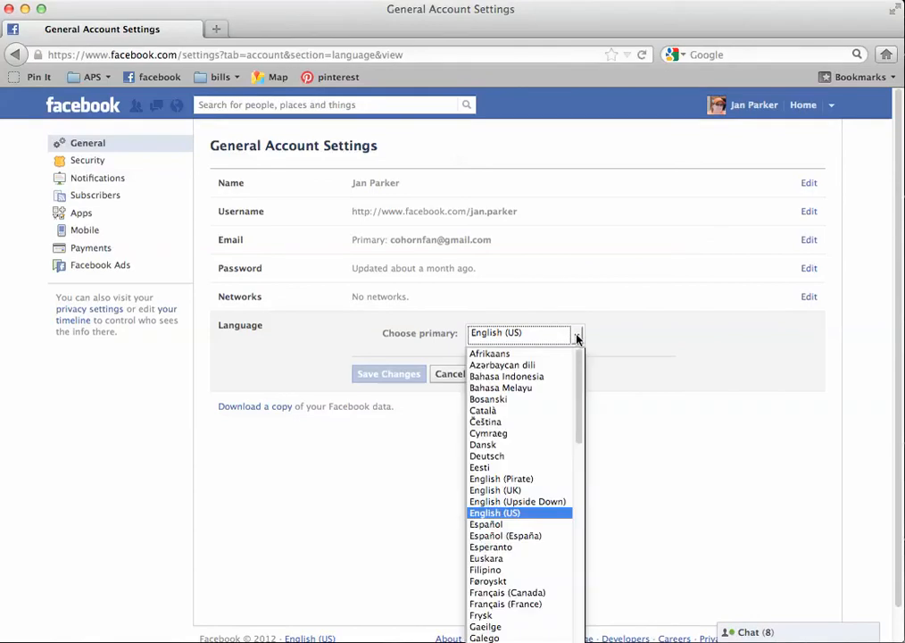
mouse_move(501, 478)
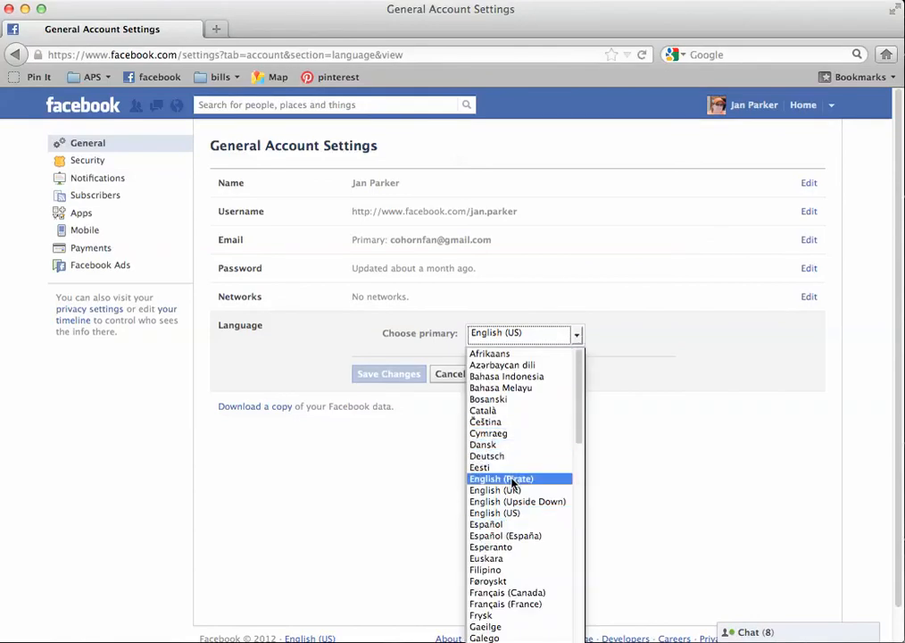
click(501, 479)
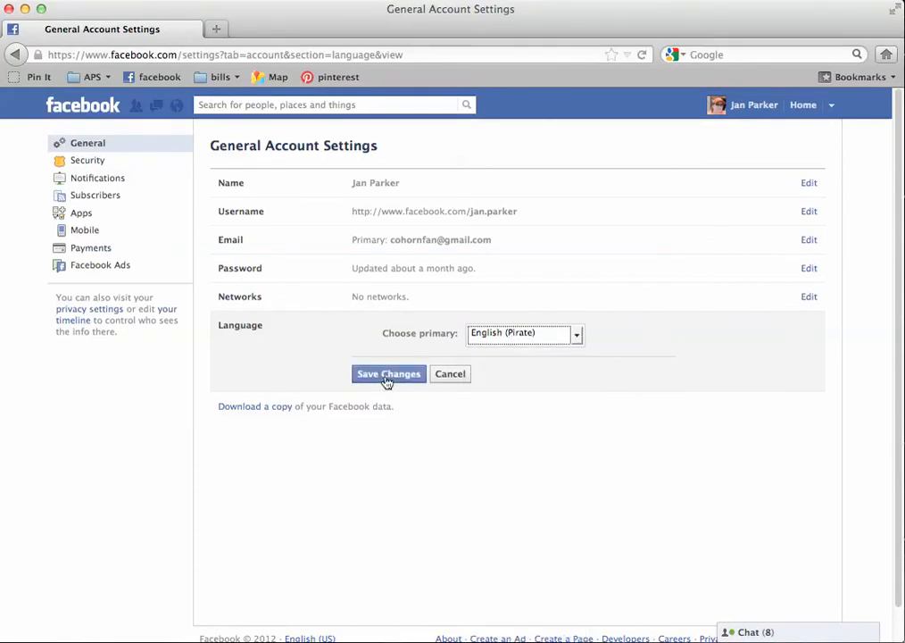
mouse_move(570, 402)
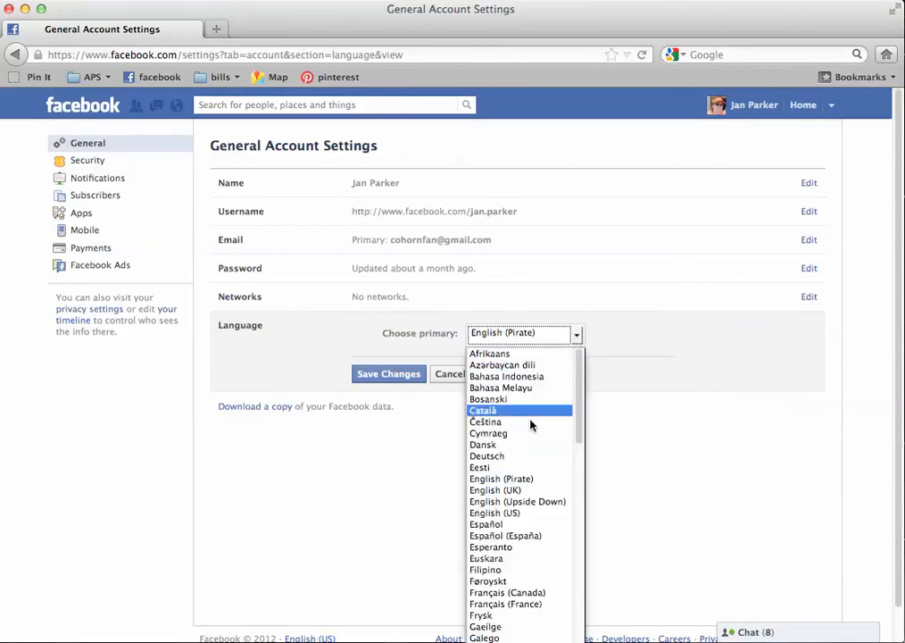
Step: Switch the primary language choice back to English (US), leaving the editor unsaved
click(494, 512)
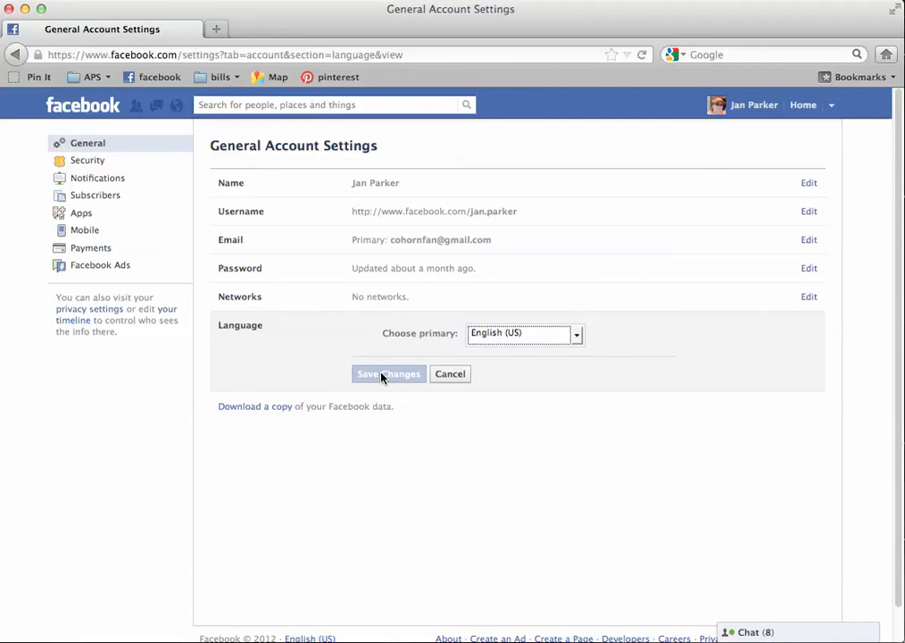
mouse_move(175, 550)
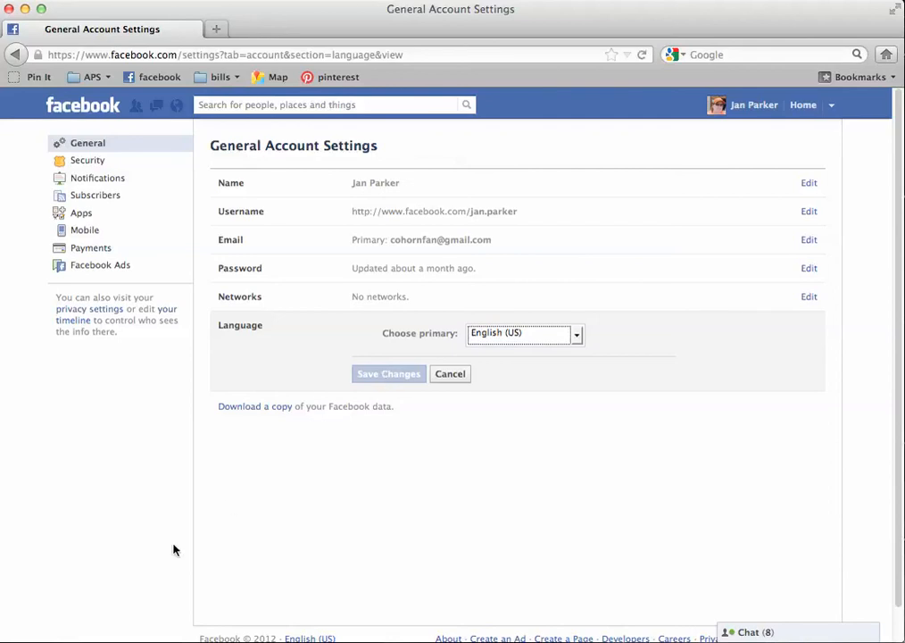
mouse_move(136, 561)
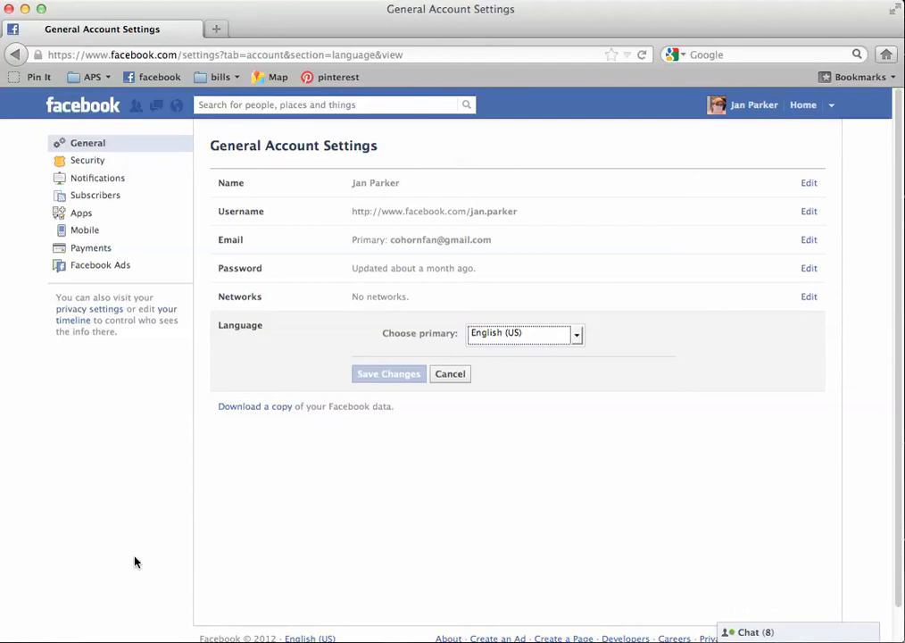